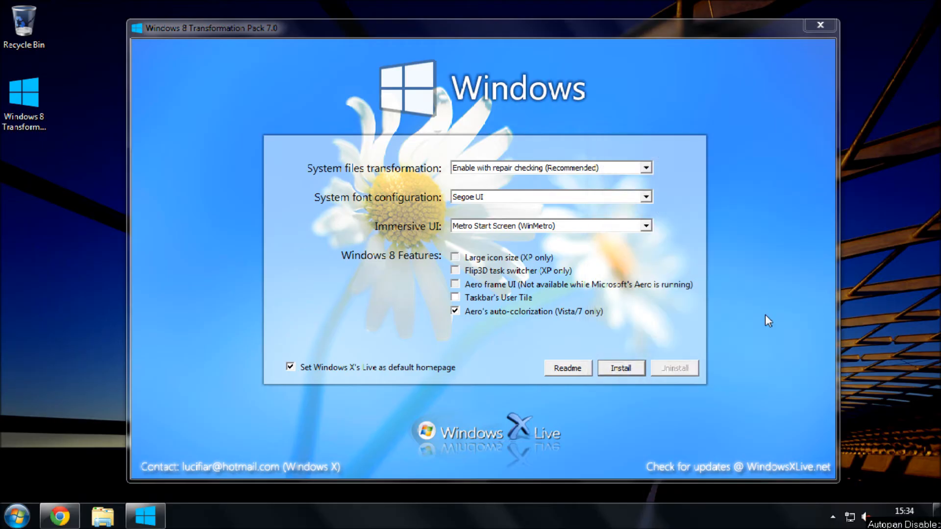
mouse_move(665, 345)
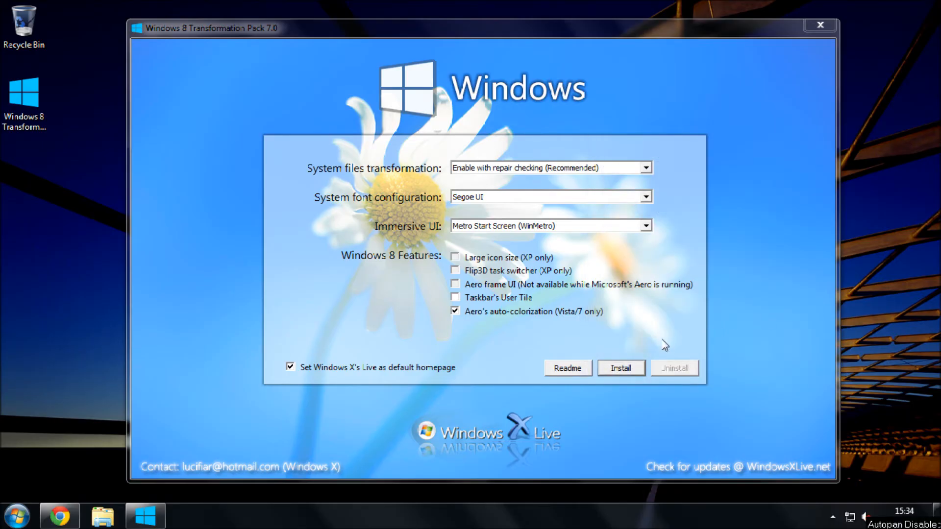
mouse_move(644, 274)
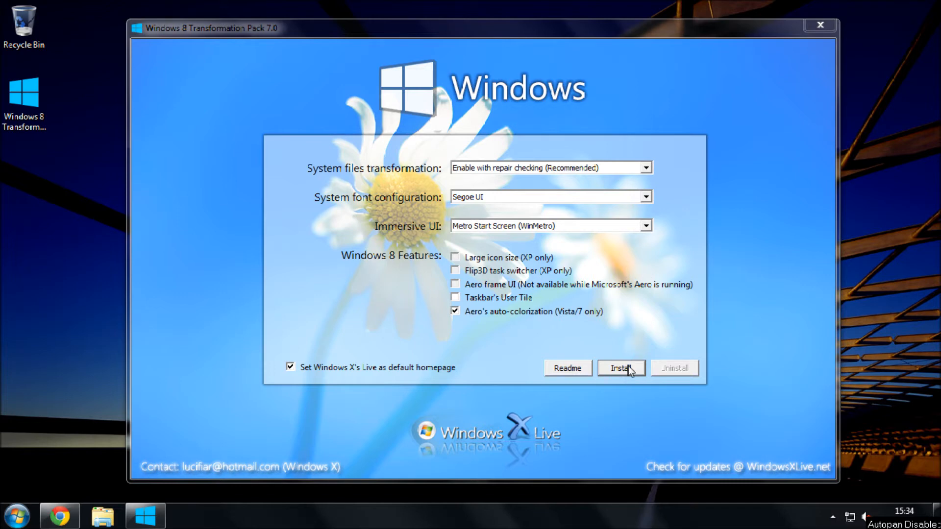
mouse_move(628, 372)
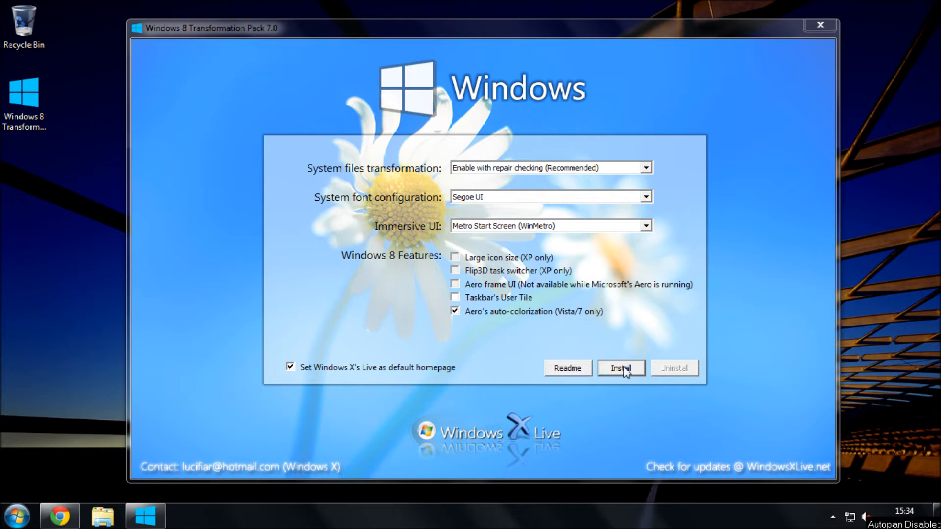
- Begin installing the transformation pack with the default Metro Start Screen options
click(620, 367)
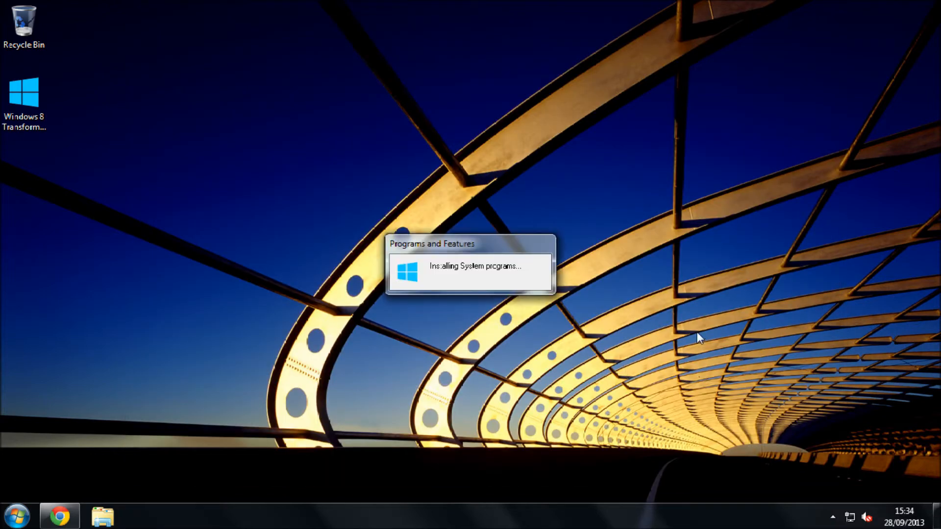
mouse_move(688, 350)
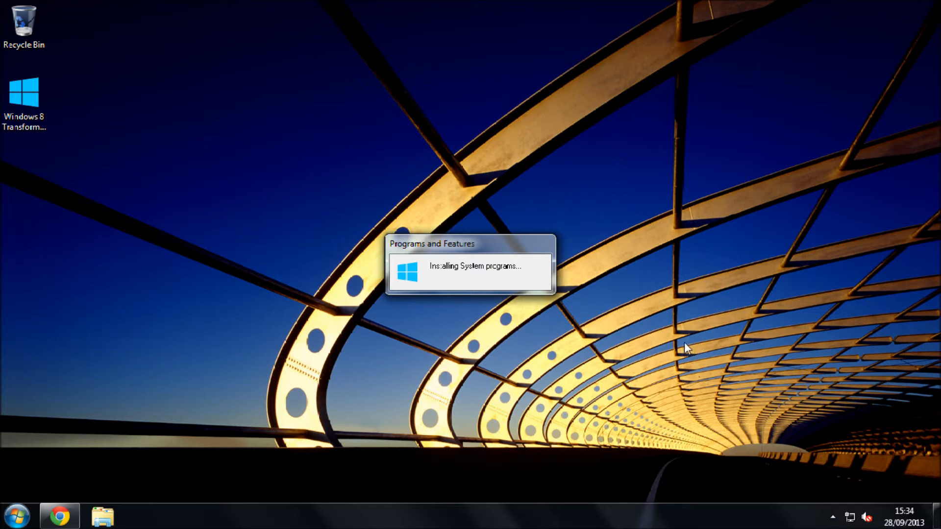
mouse_move(101, 427)
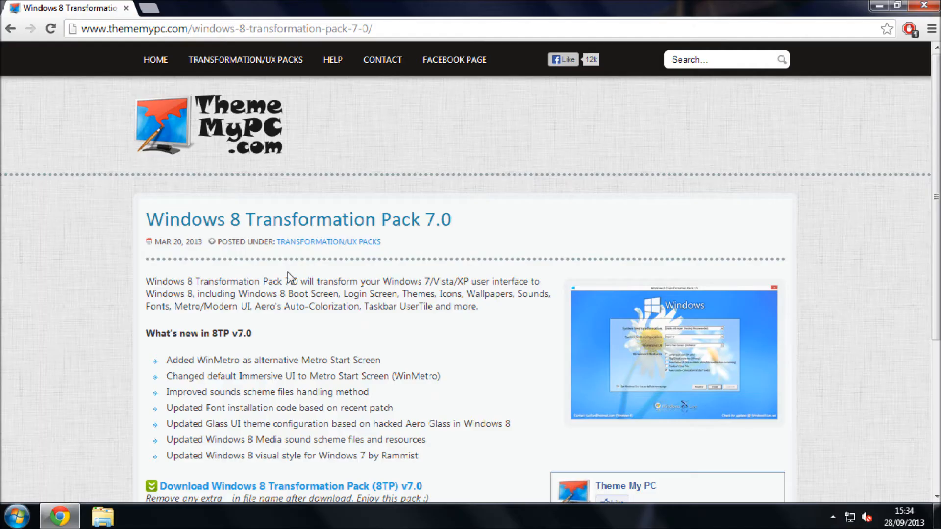
mouse_move(258, 225)
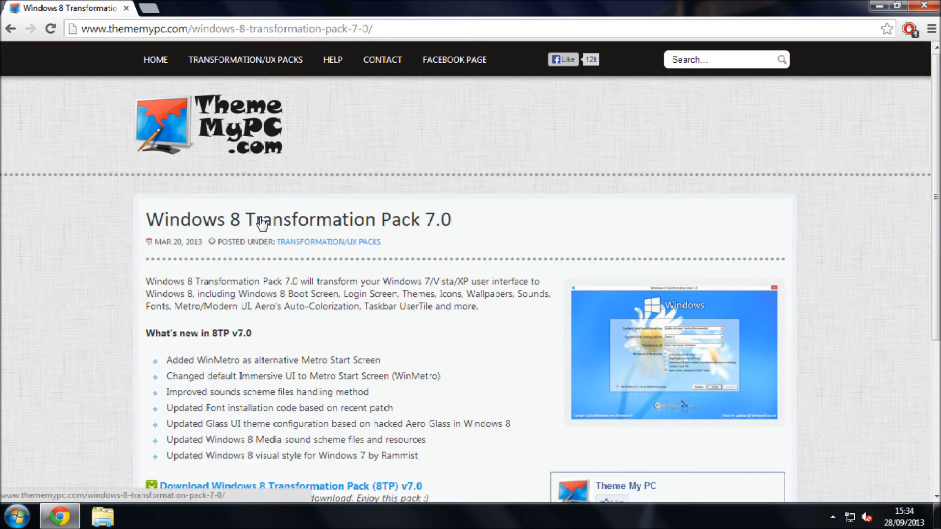
- Browse the ThemeMyPC Transformation/UX Packs listing
scroll(down, 3)
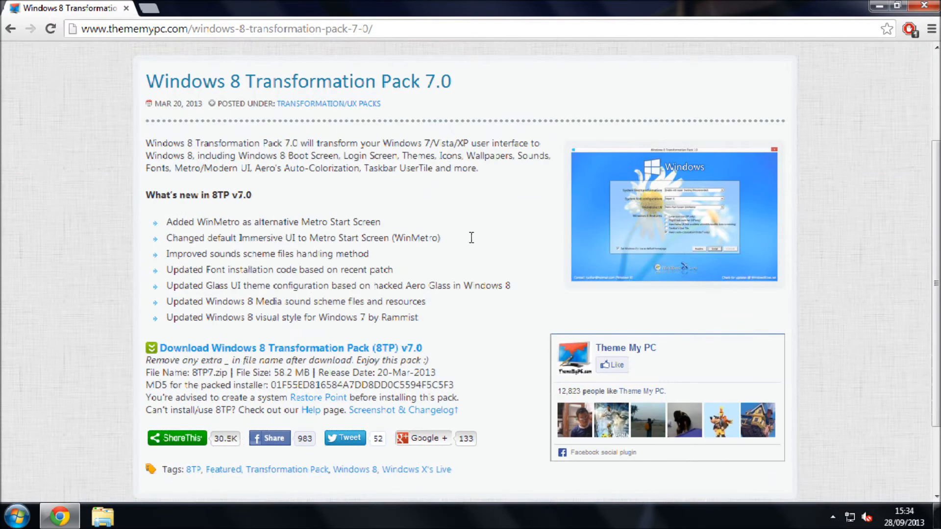
scroll(up, 3)
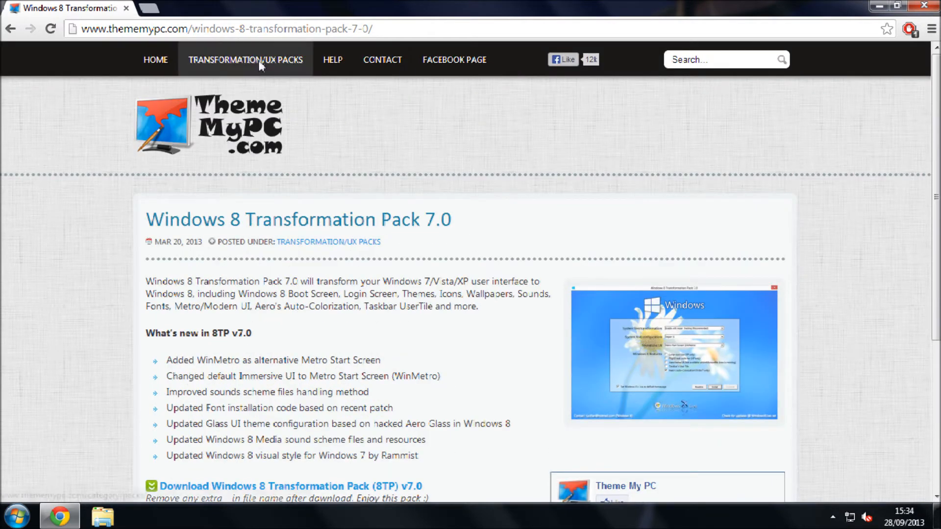
click(245, 60)
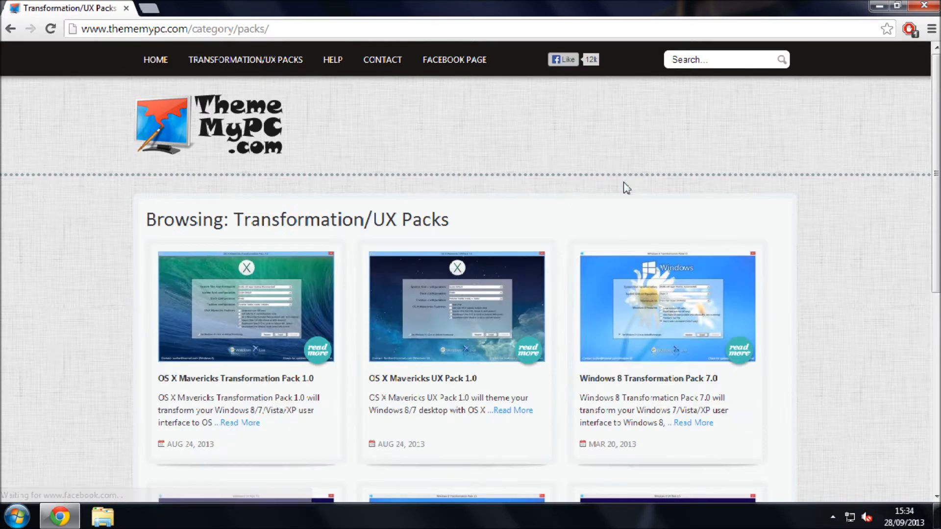
scroll(down, 3)
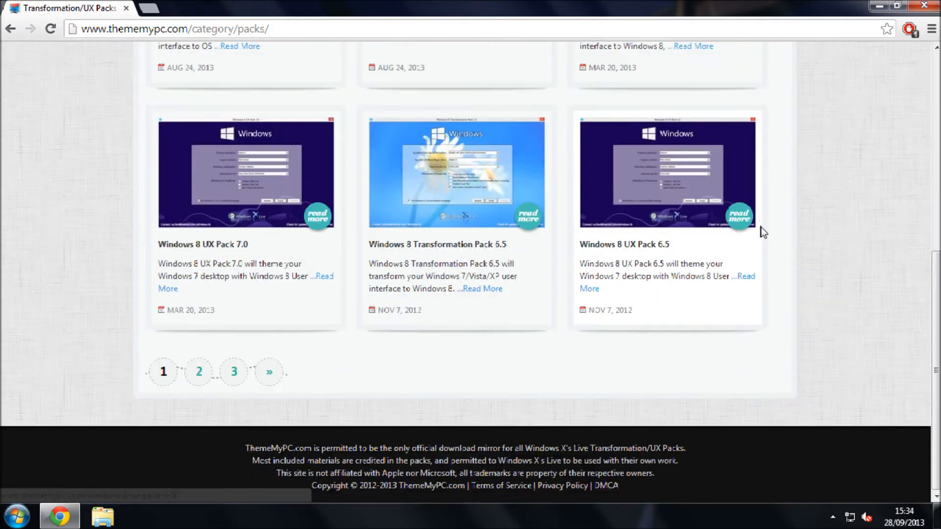
scroll(up, 3)
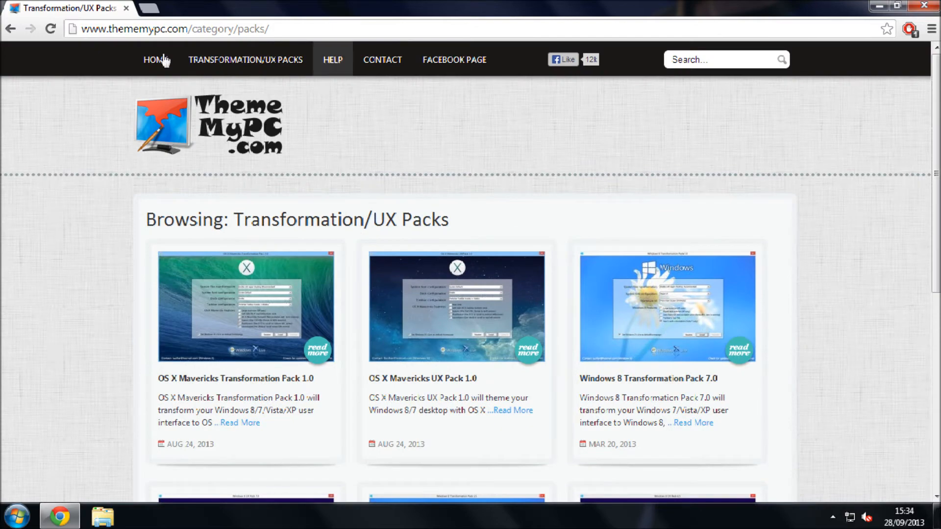
- Return to the ThemeMyPC home page and look down the page
click(155, 60)
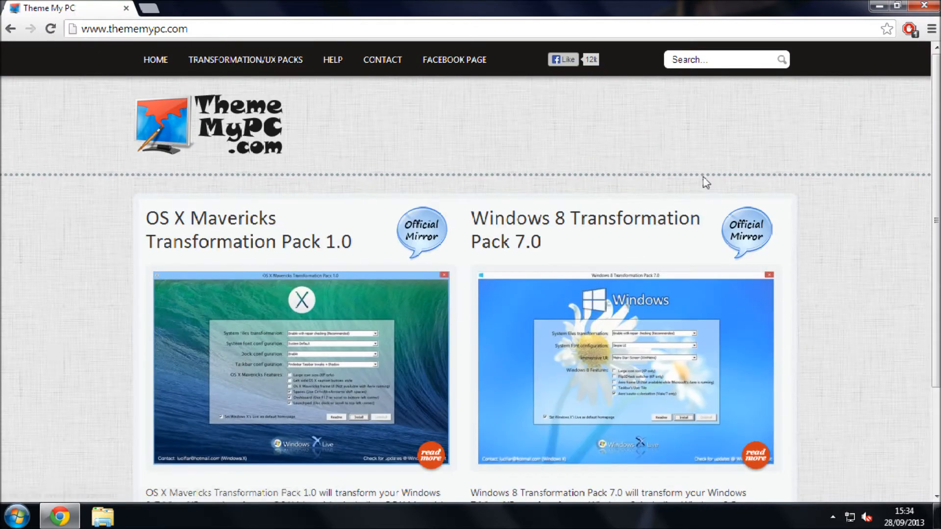
scroll(down, 3)
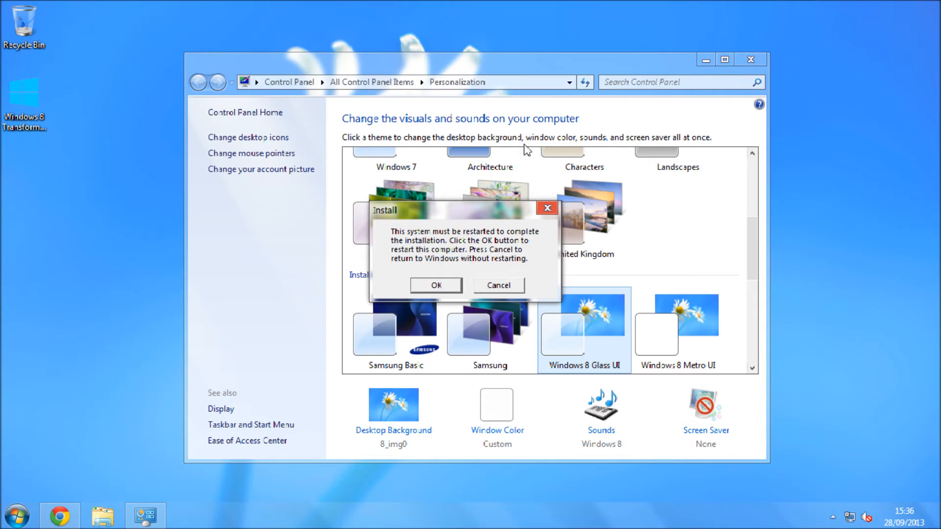
mouse_move(569, 292)
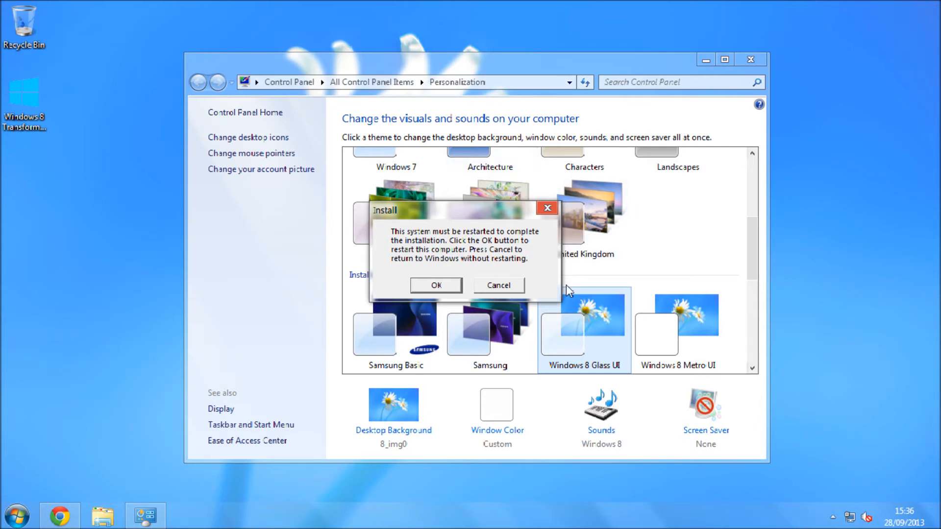
mouse_move(585, 204)
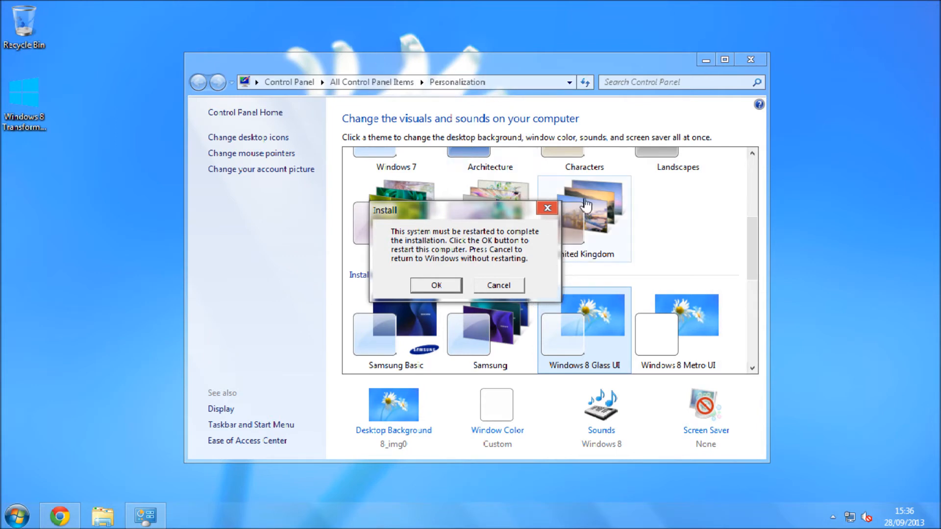
mouse_move(667, 282)
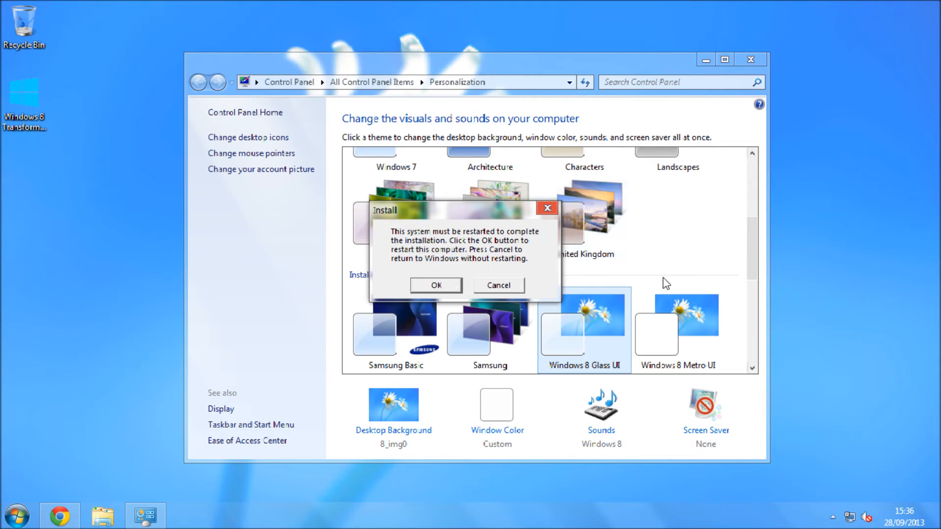
- Confirm the restart prompt so the installation can finish
click(435, 285)
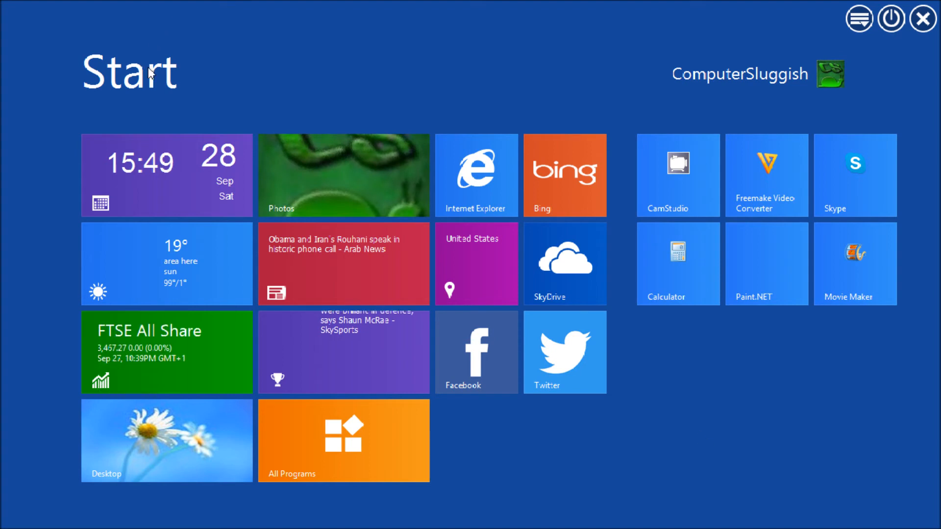
- Leave the Metro Start screen for the desktop via the Desktop tile
click(167, 440)
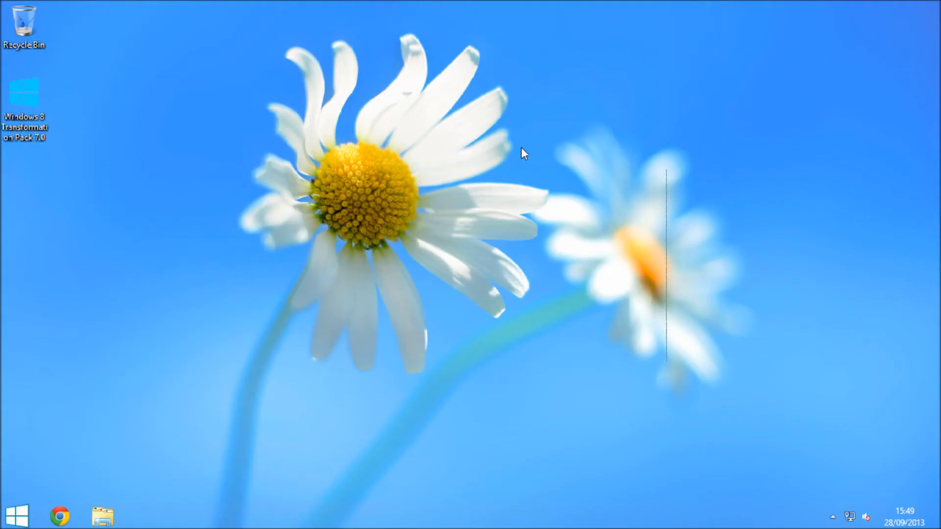
mouse_move(782, 148)
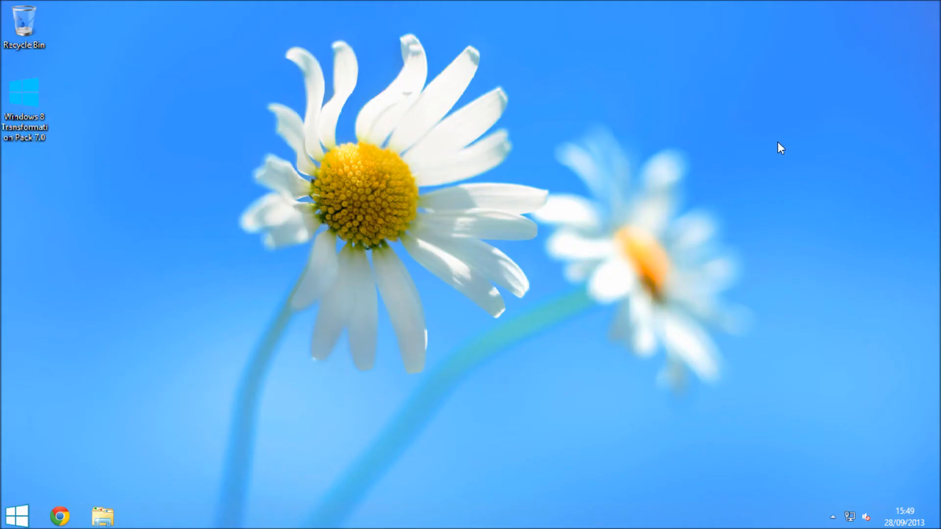
mouse_move(681, 116)
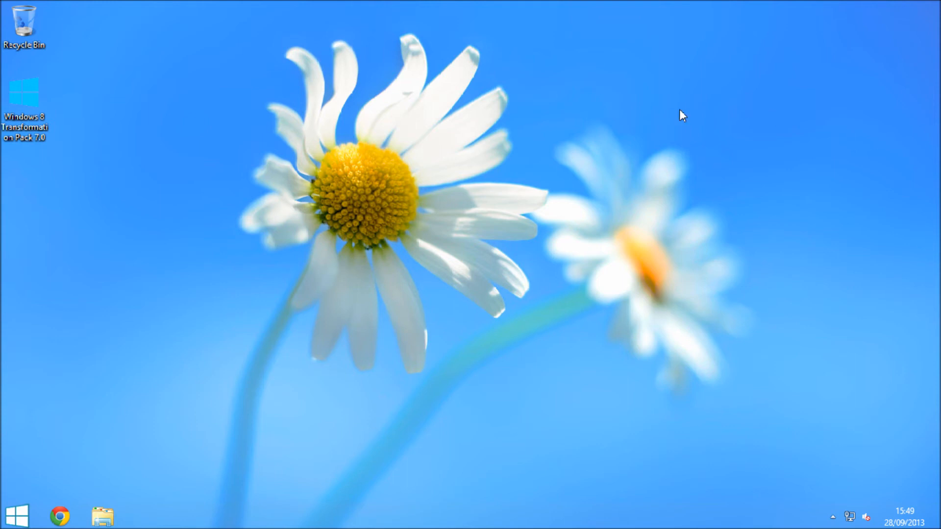
mouse_move(48, 445)
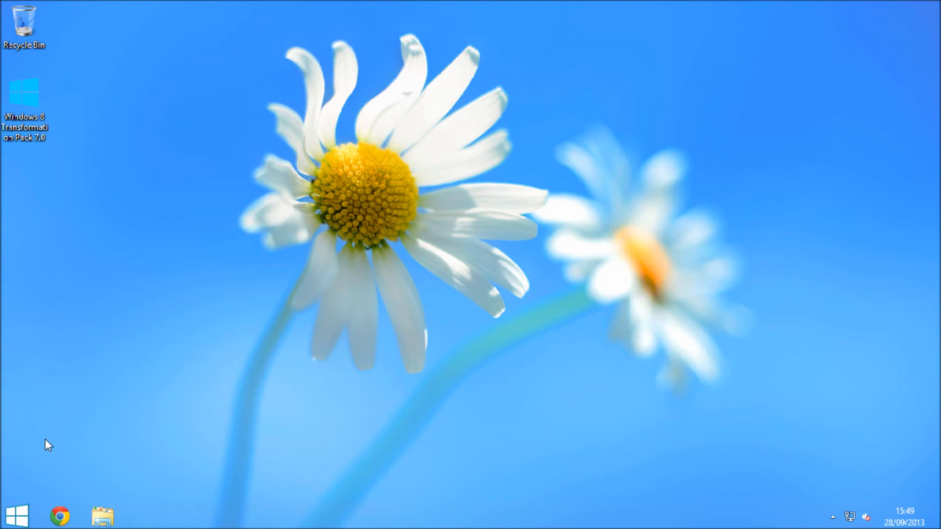
- Bring up the restyled Start menu from the taskbar Start button
click(13, 516)
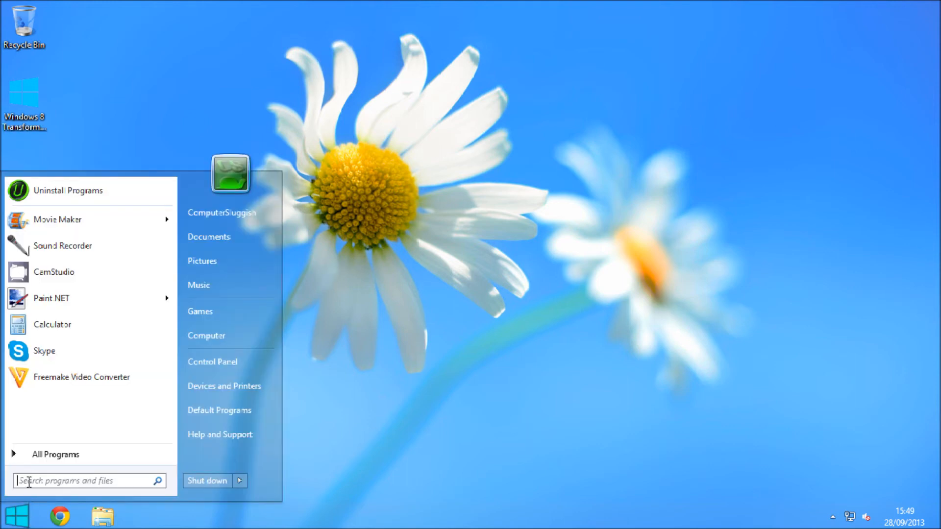
mouse_move(55, 454)
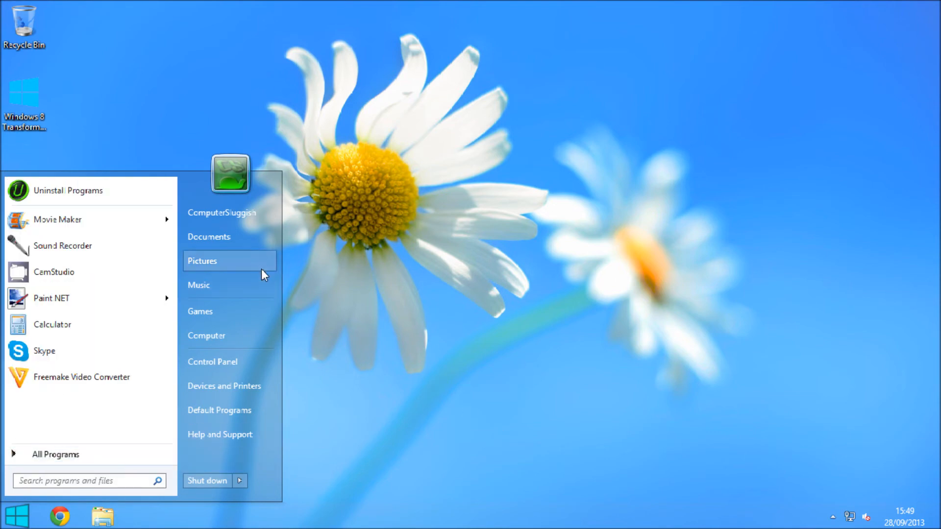
mouse_move(228, 213)
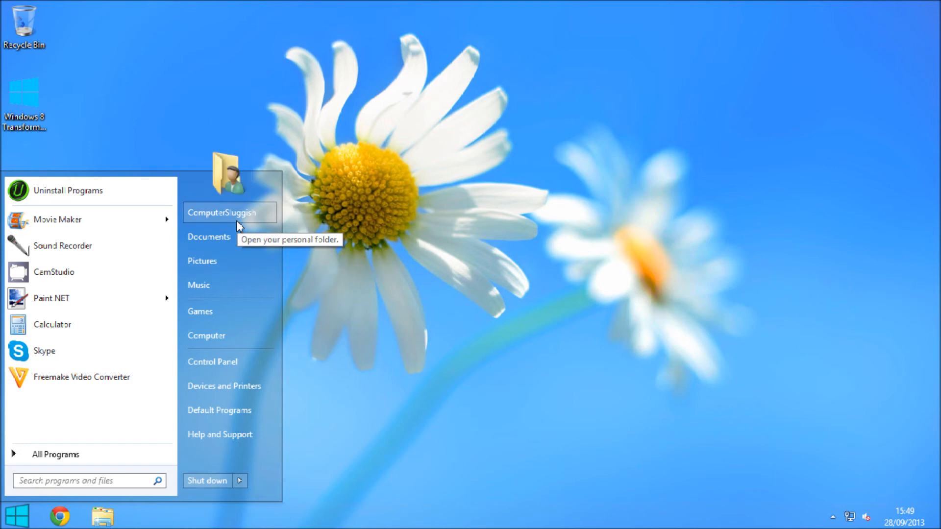
- Show the ComputerSluggish personal folder in a maximized Explorer window
click(222, 213)
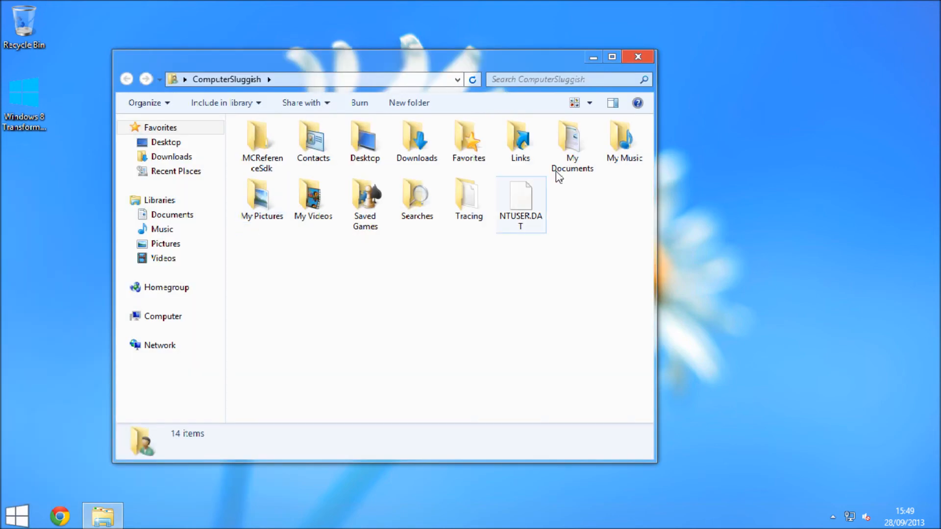
click(612, 57)
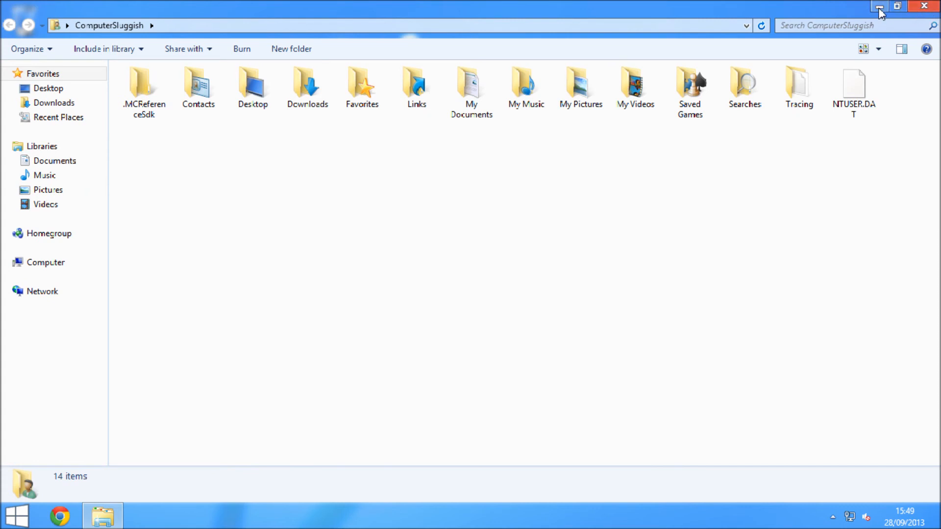
mouse_move(823, 15)
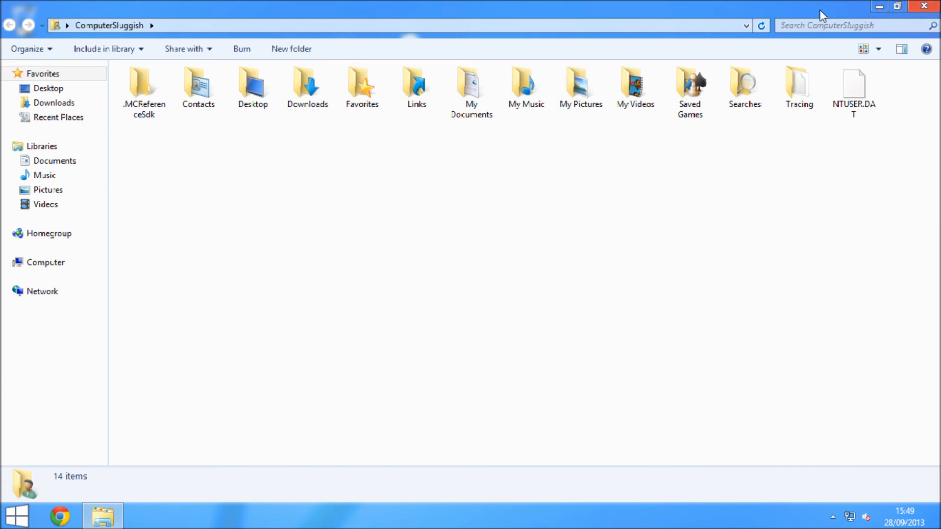
mouse_move(427, 373)
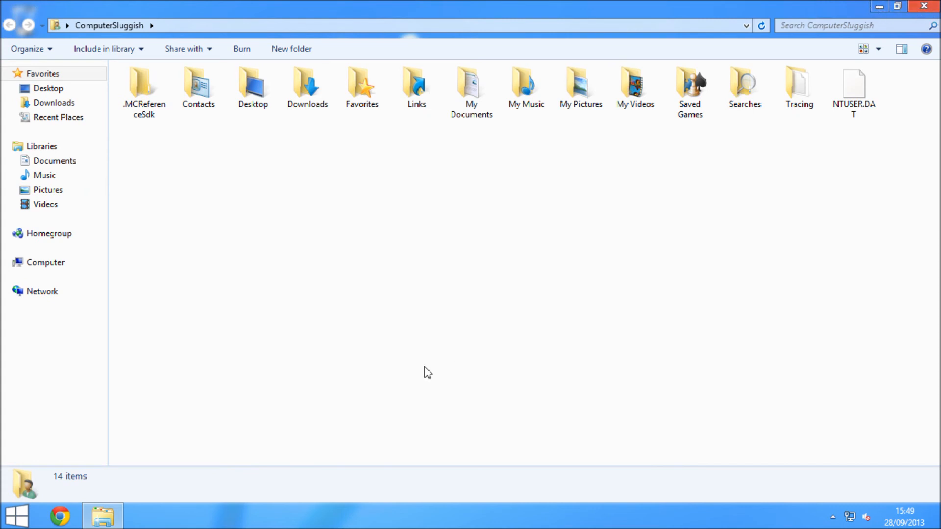